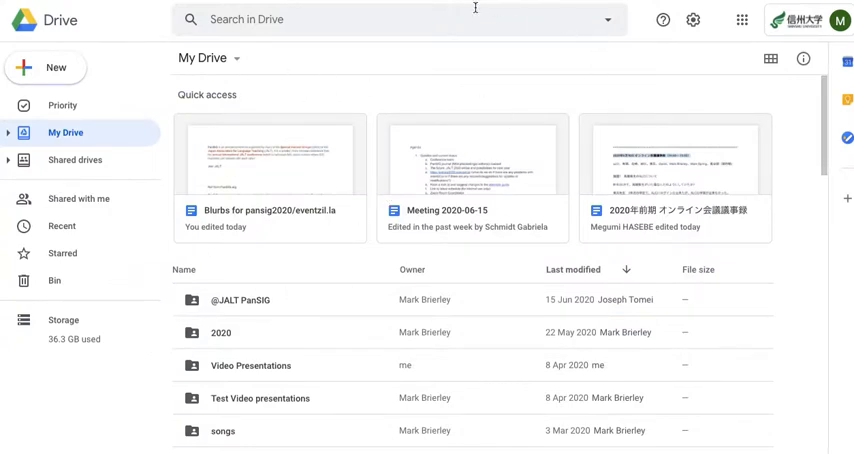
pyautogui.moveTo(476, 78)
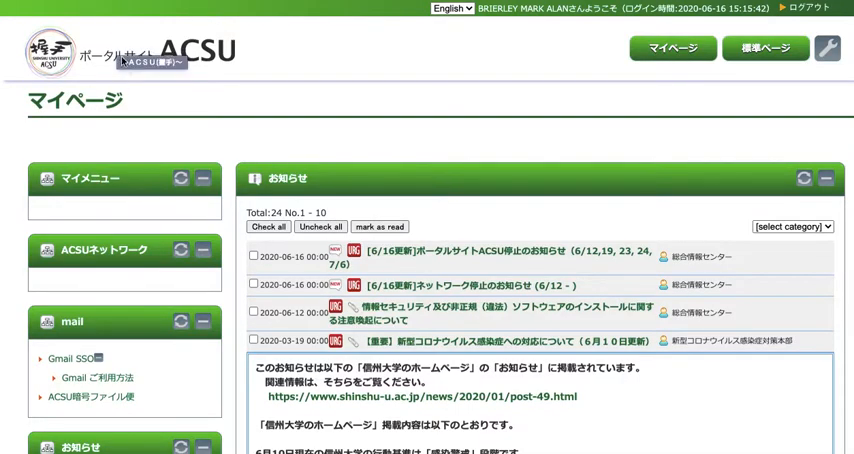
# Step: Open the university Gmail inbox via the Gmail SSO link on the ACSU portal My Page
pyautogui.scroll(-3)
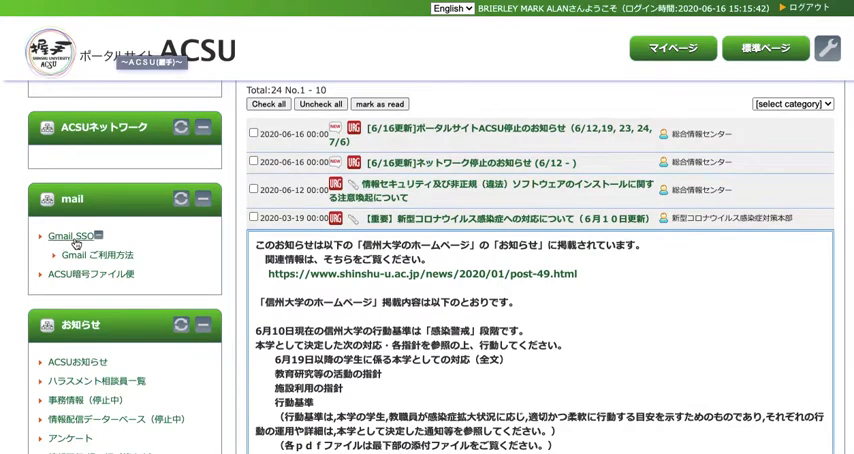
pyautogui.click(69, 236)
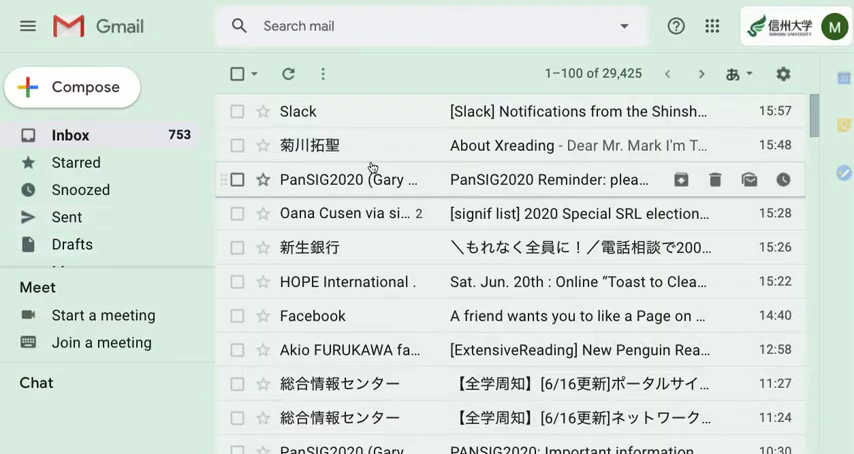
# Step: Open the Google apps launcher from the grid icon in Gmail
pyautogui.click(712, 26)
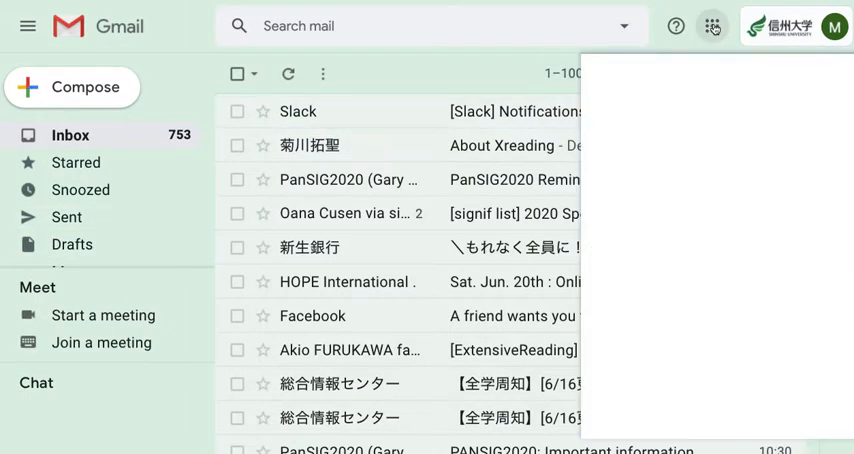
pyautogui.click(712, 26)
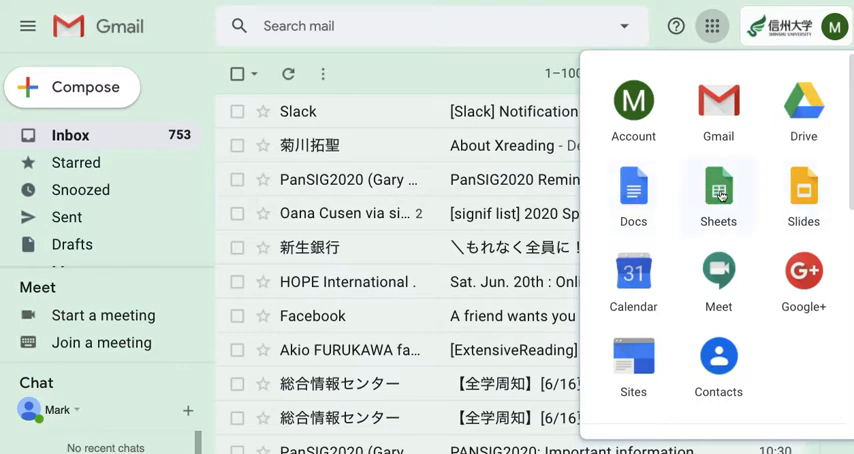
pyautogui.moveTo(803, 190)
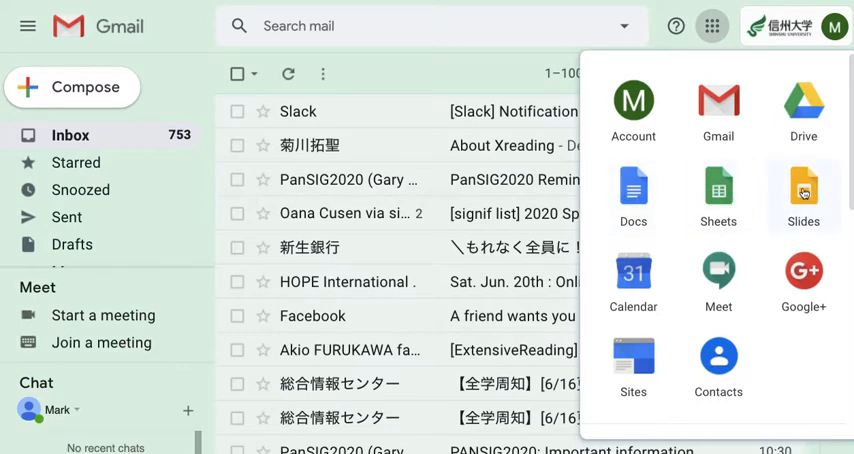
pyautogui.moveTo(633, 190)
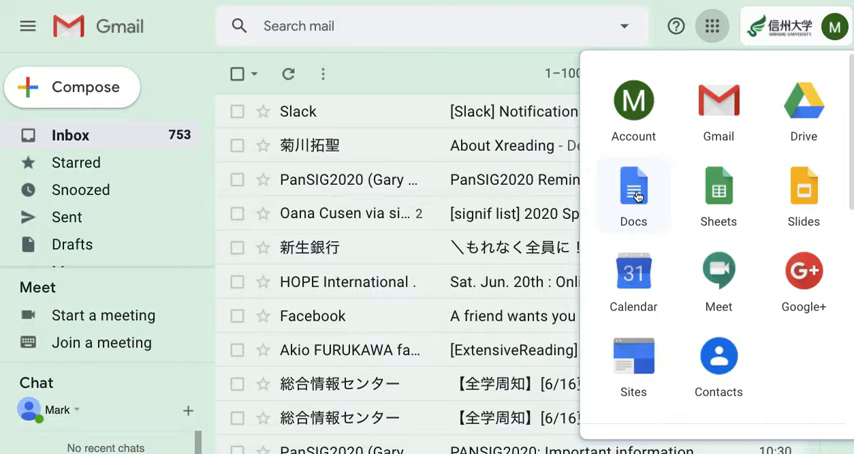
pyautogui.moveTo(718, 190)
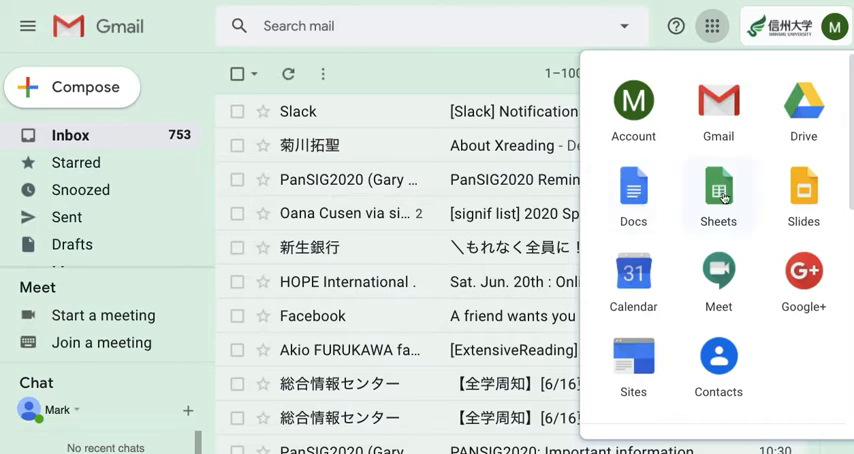
pyautogui.moveTo(803, 190)
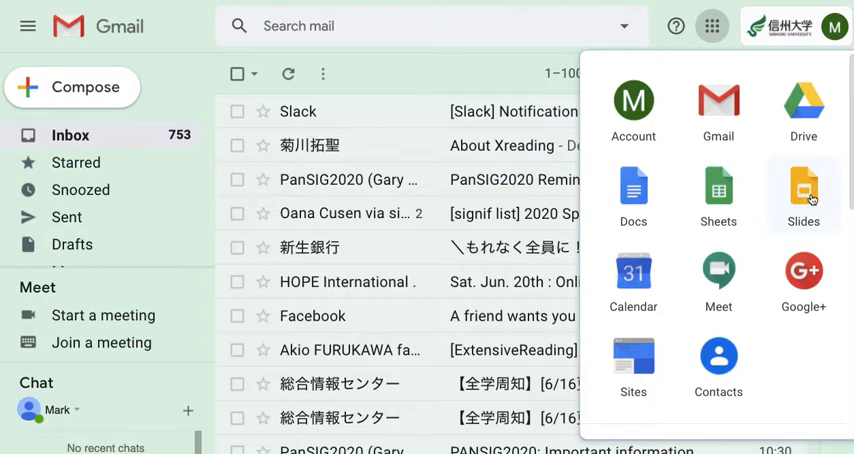
pyautogui.moveTo(672, 196)
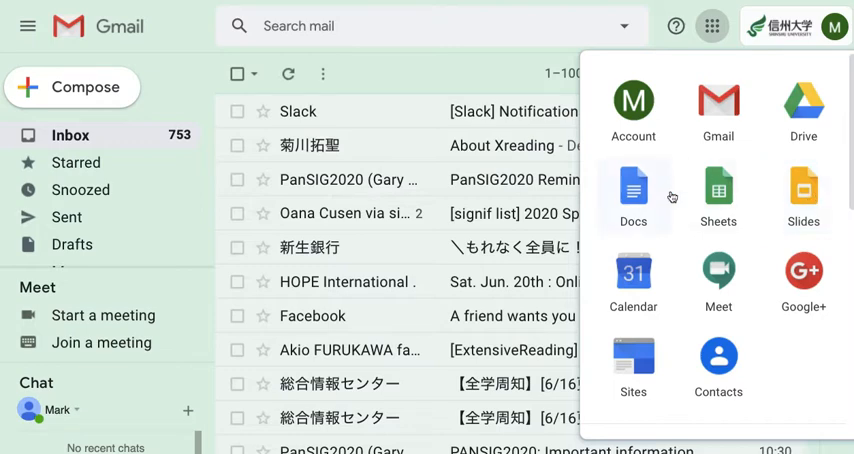
pyautogui.moveTo(634, 202)
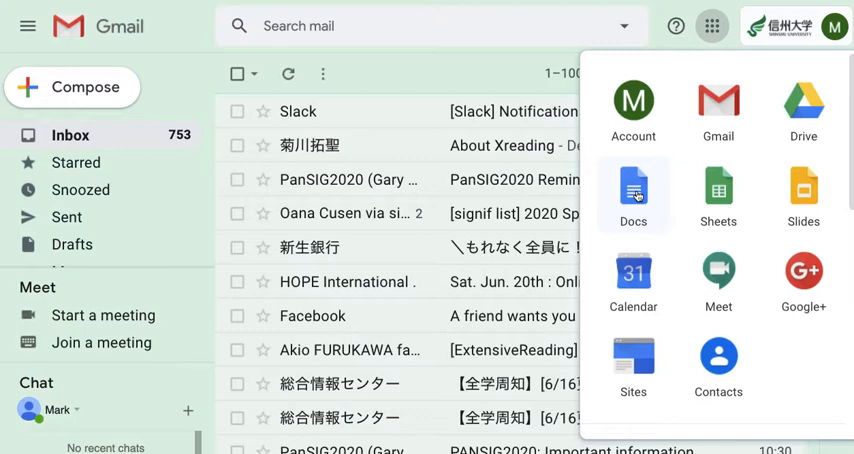
pyautogui.moveTo(718, 100)
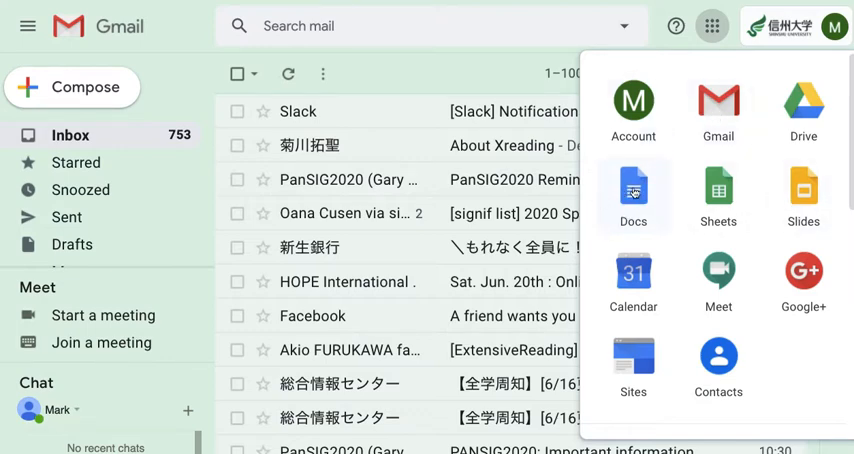
# Step: Create a blank Google Doc, paste the story about Bill's oil, and name it Oil
pyautogui.click(633, 190)
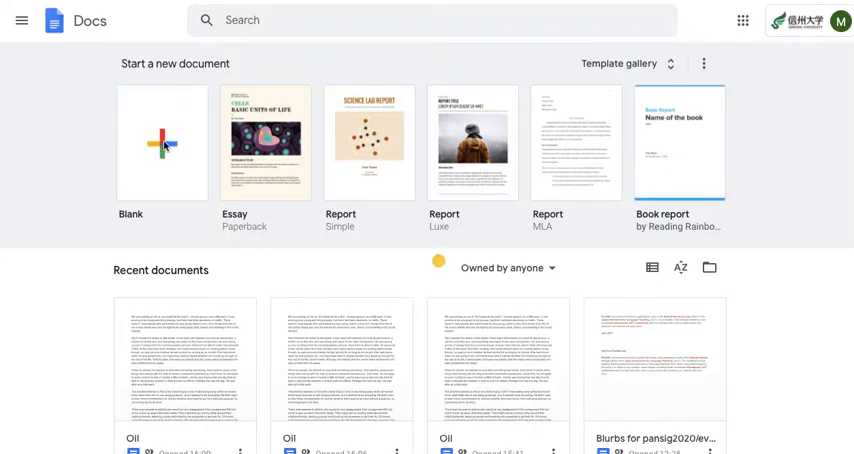
pyautogui.click(162, 143)
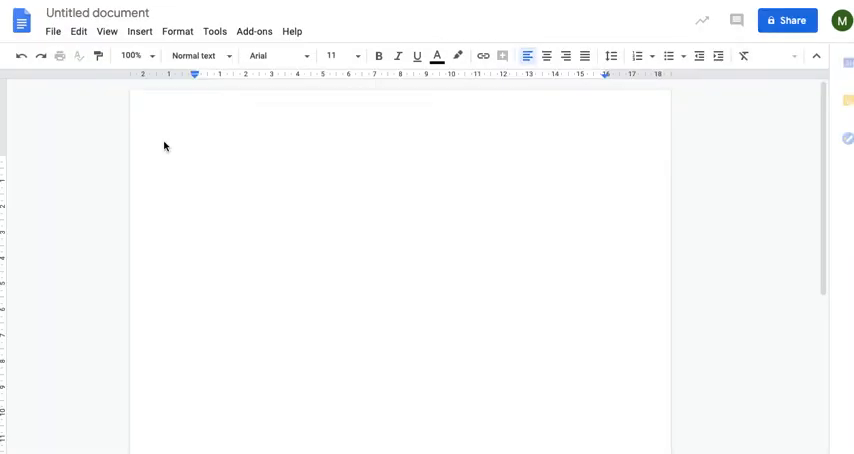
pyautogui.click(196, 162)
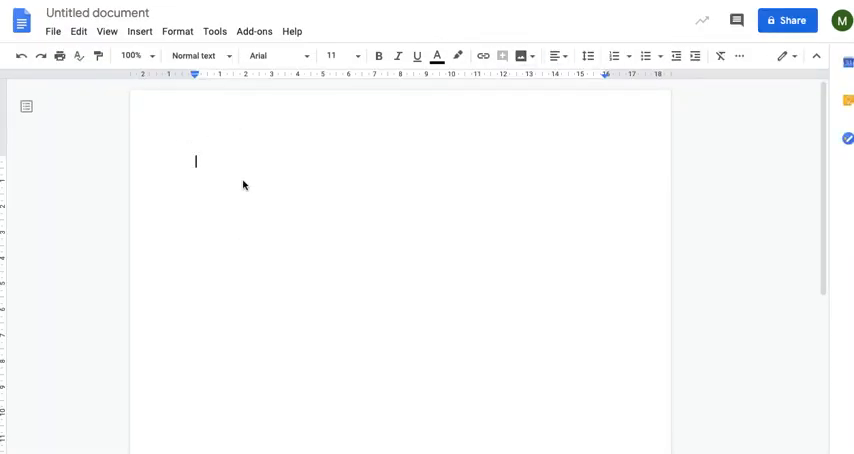
pyautogui.moveTo(307, 206)
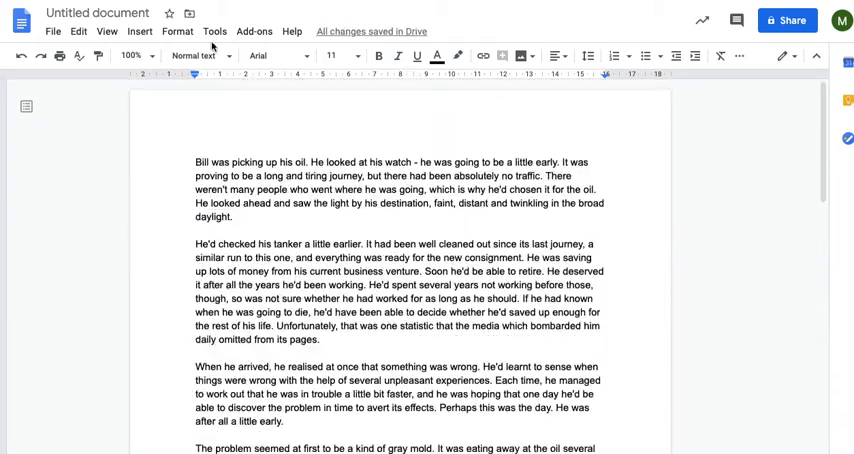
pyautogui.click(96, 13)
pyautogui.write('Oil')
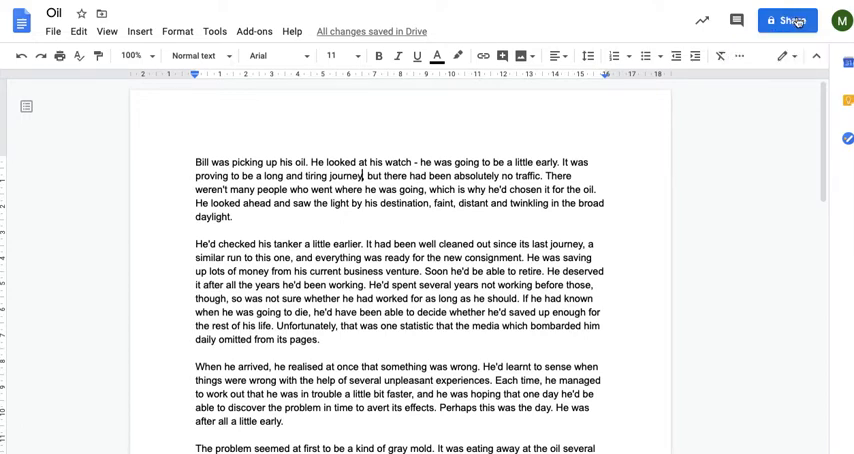
# Step: Open the Share dialog for the Oil document
pyautogui.click(788, 20)
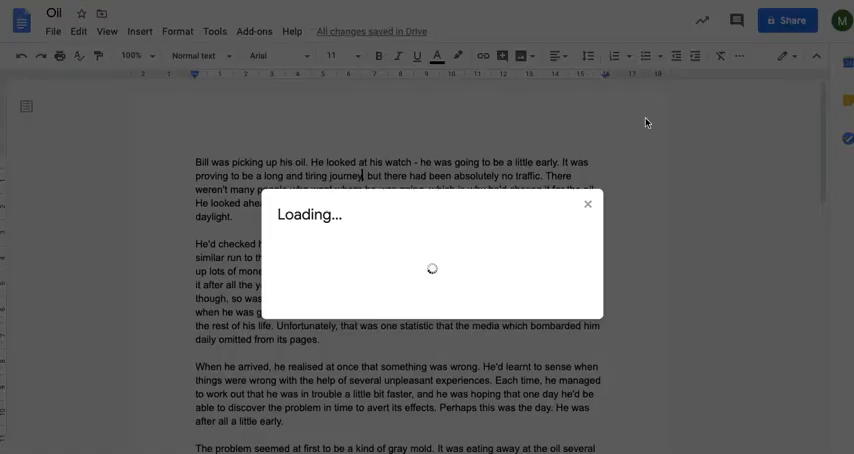
pyautogui.click(787, 19)
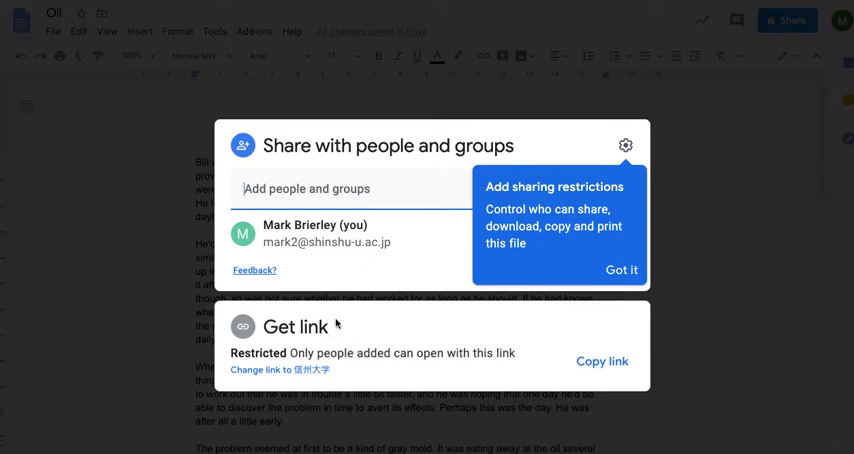
pyautogui.moveTo(292, 344)
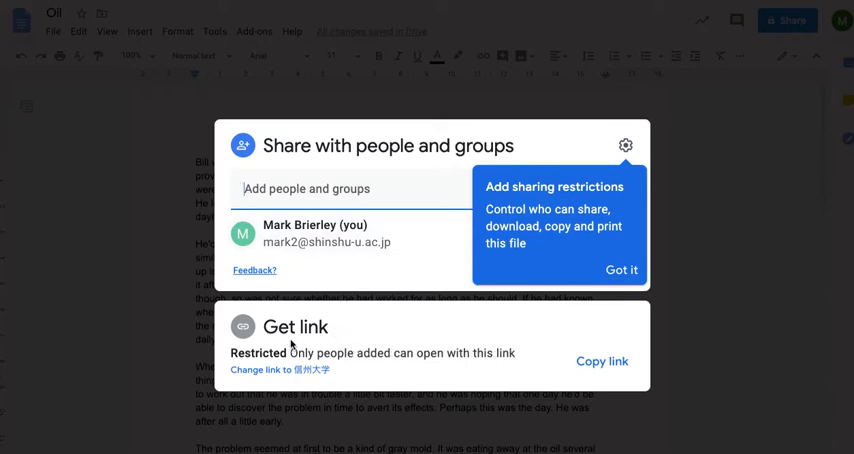
pyautogui.moveTo(495, 318)
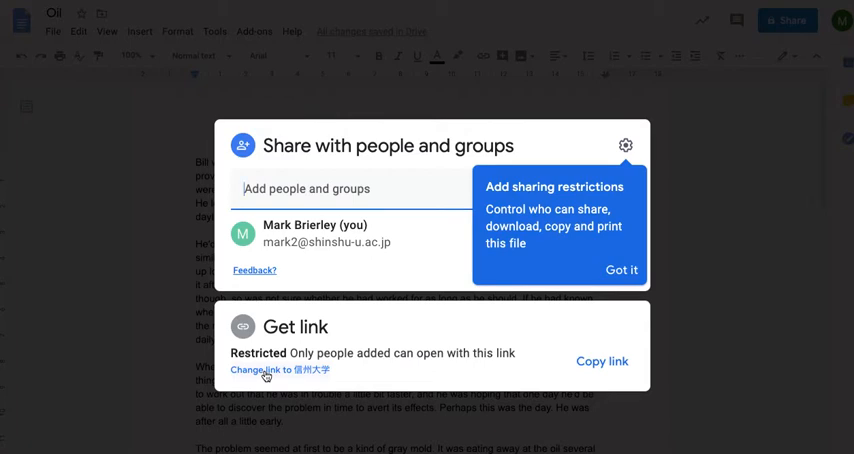
# Step: Set link sharing so anyone at 信州大学 with the link can comment on Oil
pyautogui.click(264, 370)
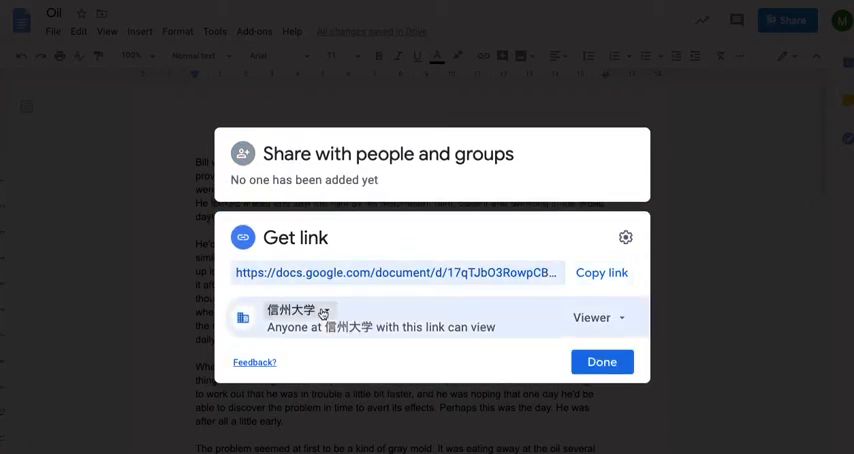
pyautogui.click(298, 317)
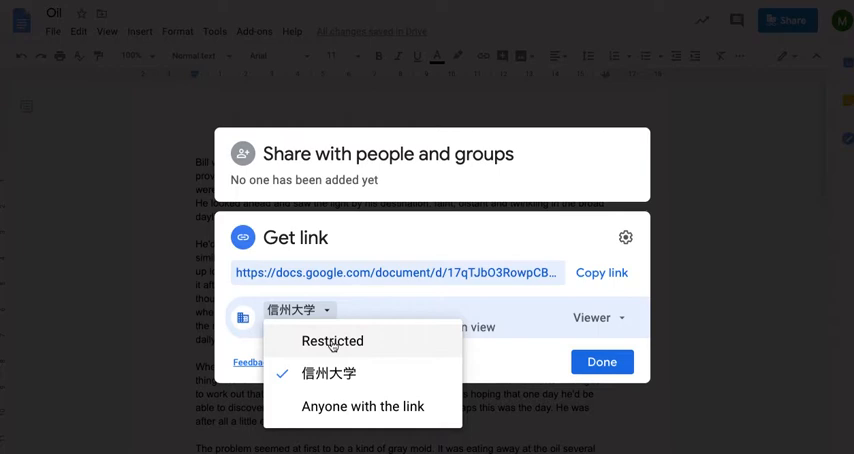
pyautogui.moveTo(320, 373)
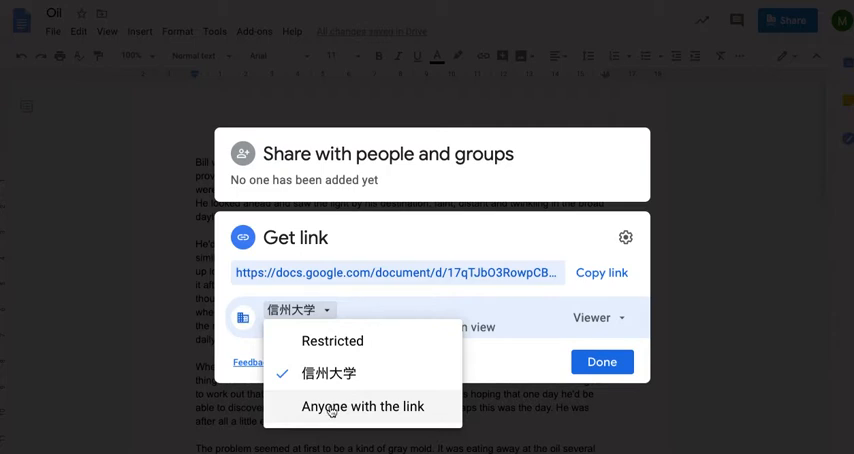
pyautogui.moveTo(356, 410)
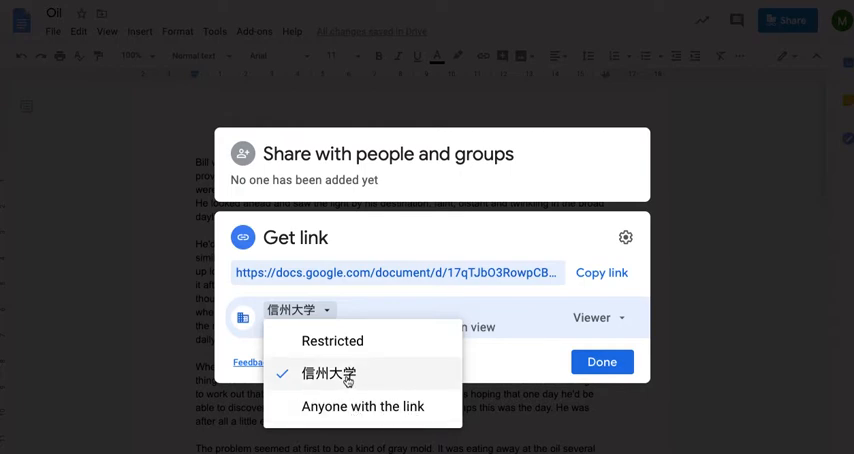
pyautogui.click(328, 373)
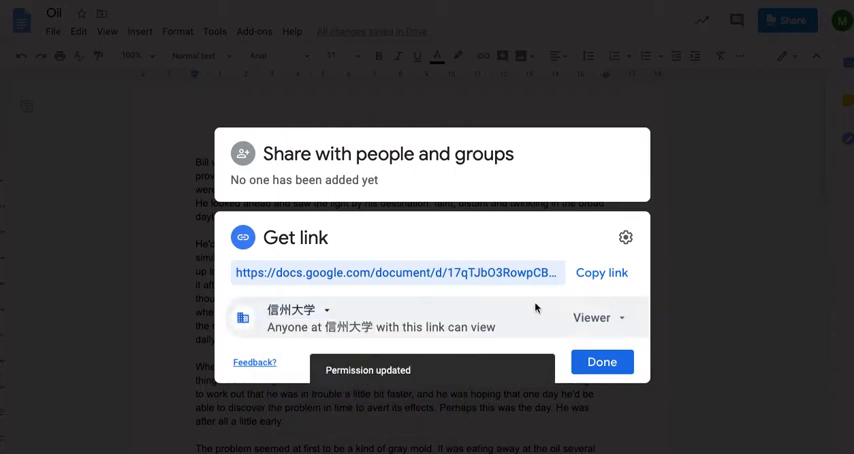
pyautogui.click(596, 318)
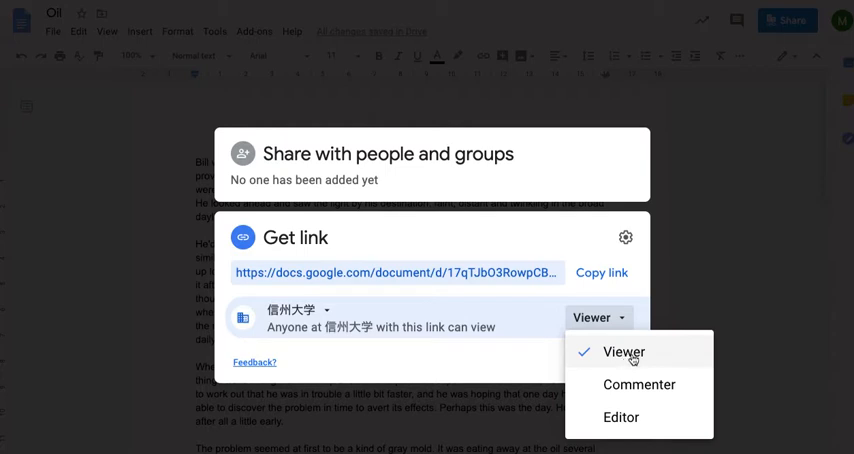
pyautogui.moveTo(451, 326)
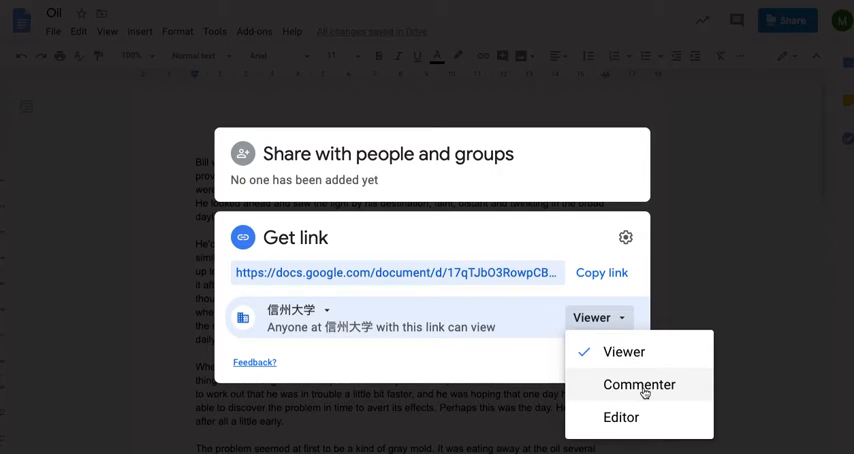
pyautogui.moveTo(621, 417)
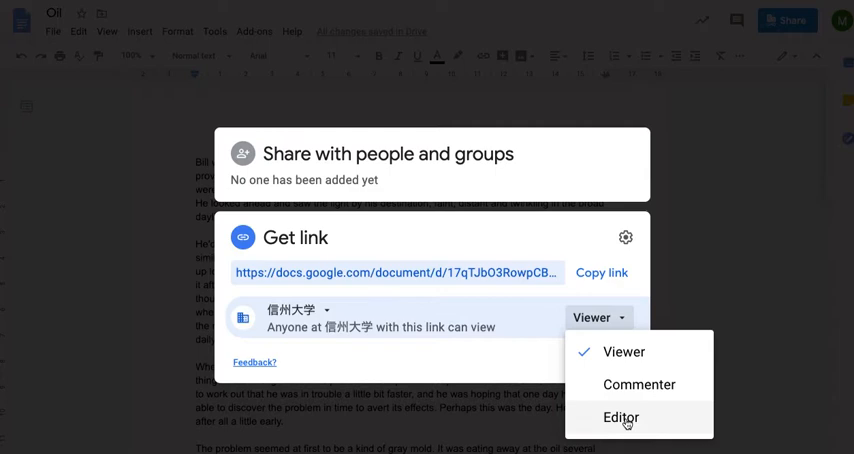
pyautogui.moveTo(628, 411)
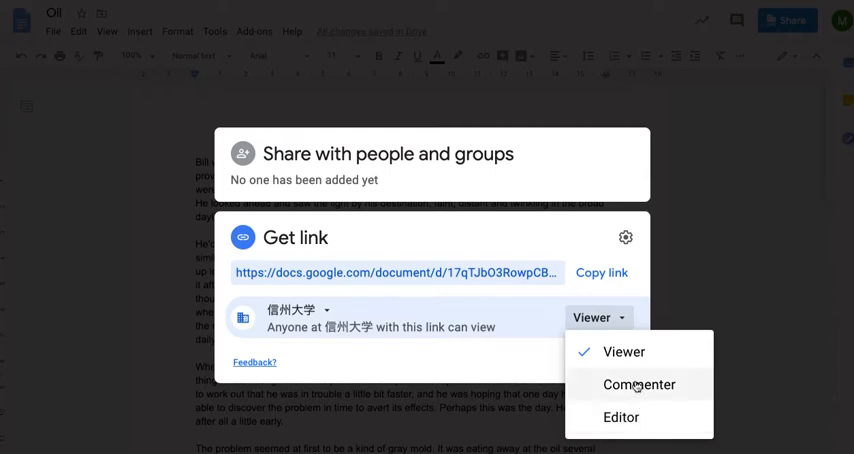
pyautogui.click(639, 384)
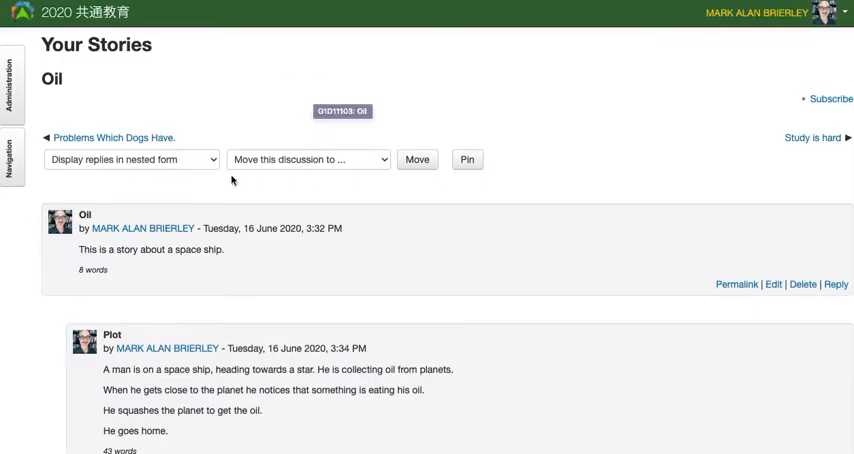
pyautogui.moveTo(684, 396)
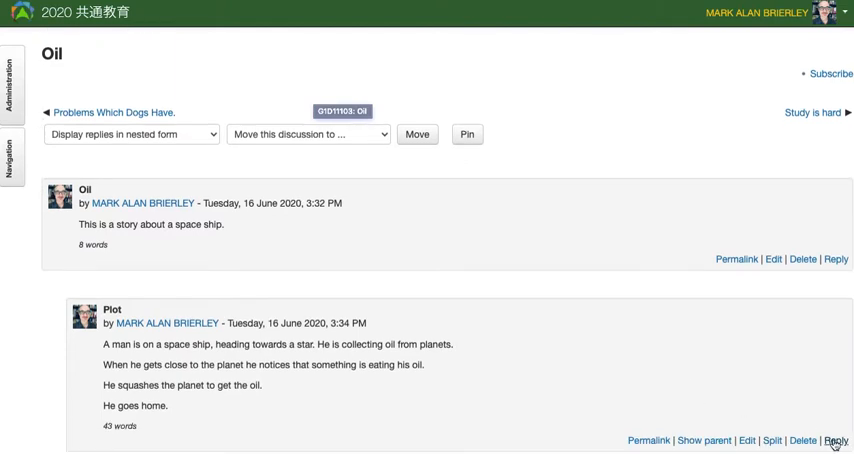
# Step: Reply to the Plot post with subject 'Google Docs' and message 'Click here', then select 'Click here'
pyautogui.click(836, 441)
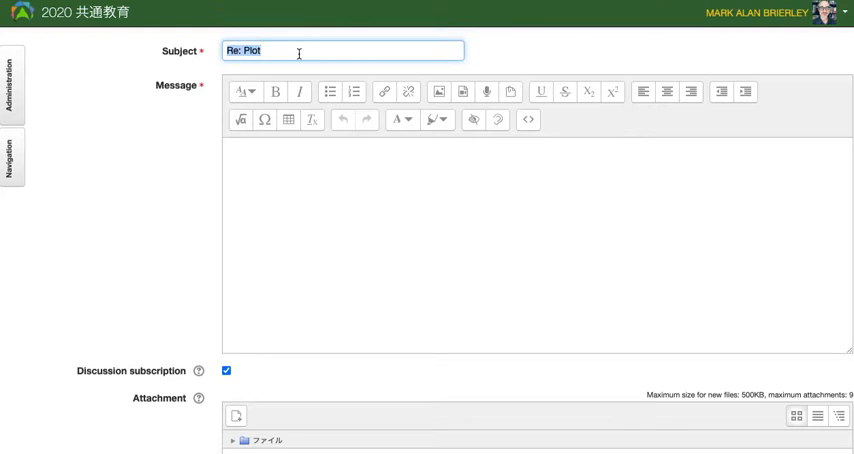
pyautogui.write('Google D')
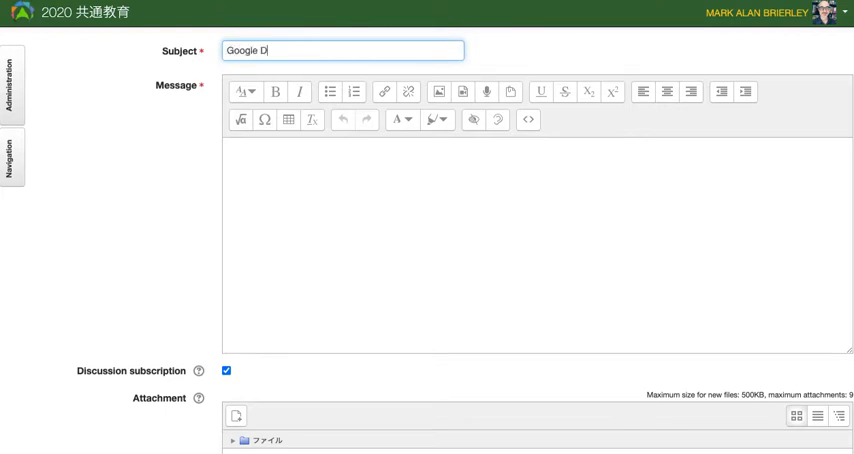
pyautogui.write('ocs')
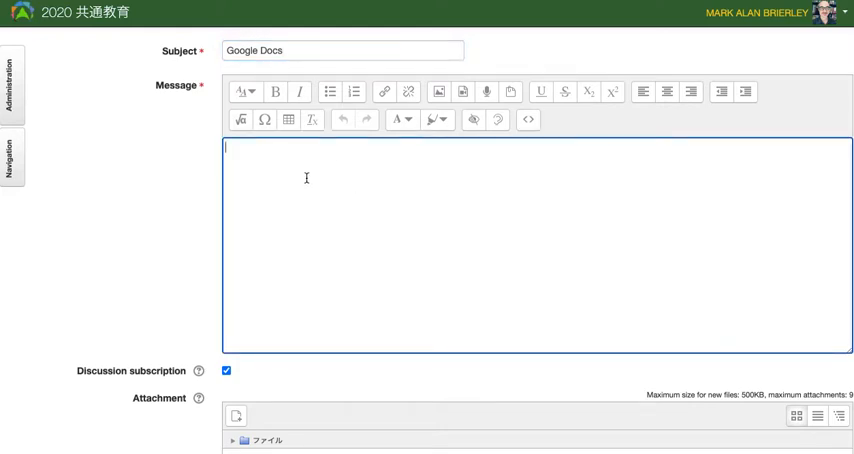
pyautogui.write('Click he')
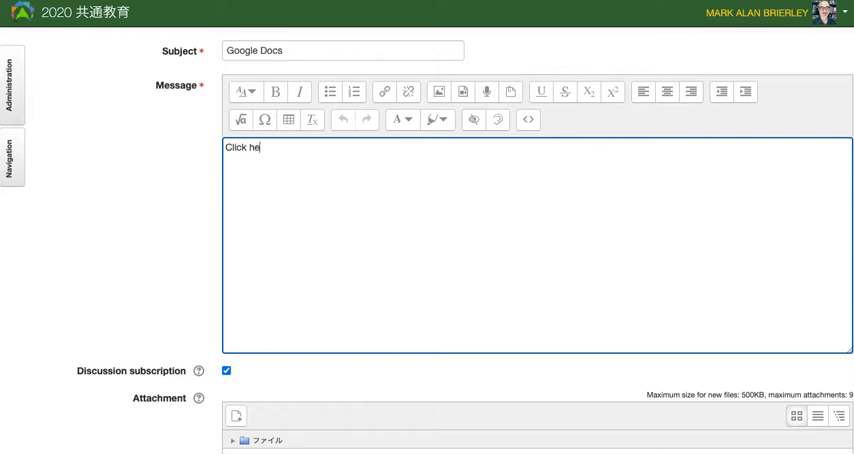
pyautogui.write('re')
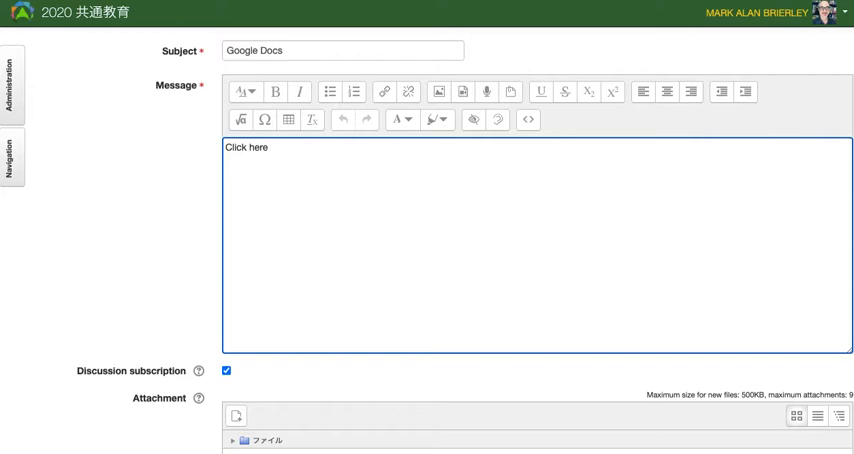
pyautogui.doubleClick(246, 147)
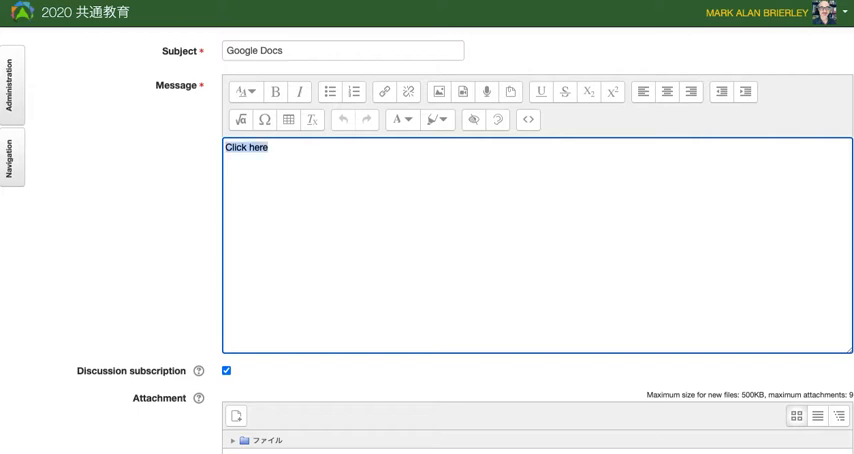
pyautogui.moveTo(384, 91)
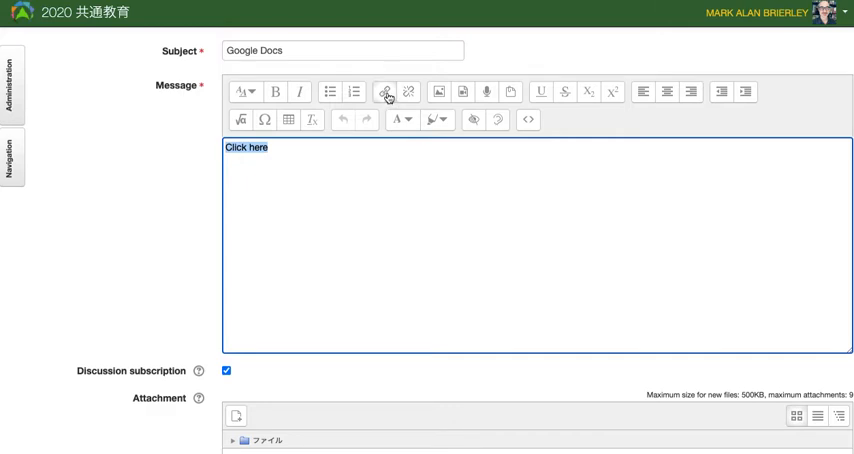
# Step: Link 'Click here' to the shared Docs URL and post the reply to the forum
pyautogui.click(384, 92)
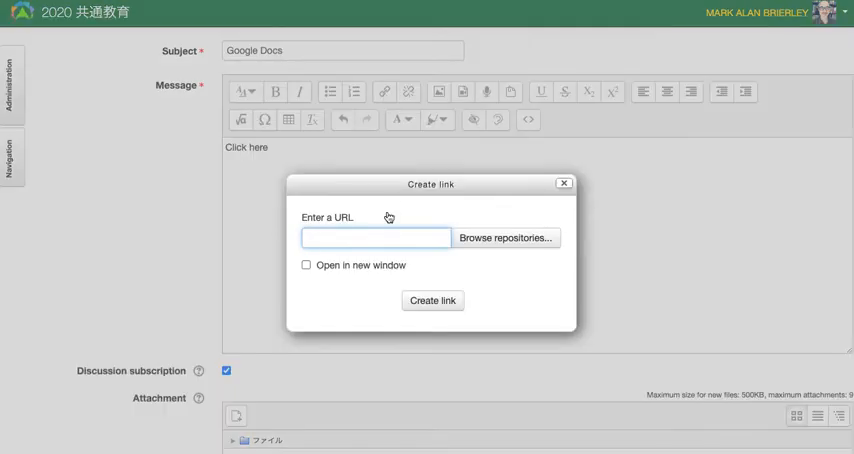
pyautogui.write('SDAWgyU7BU/edit?usp=sharing')
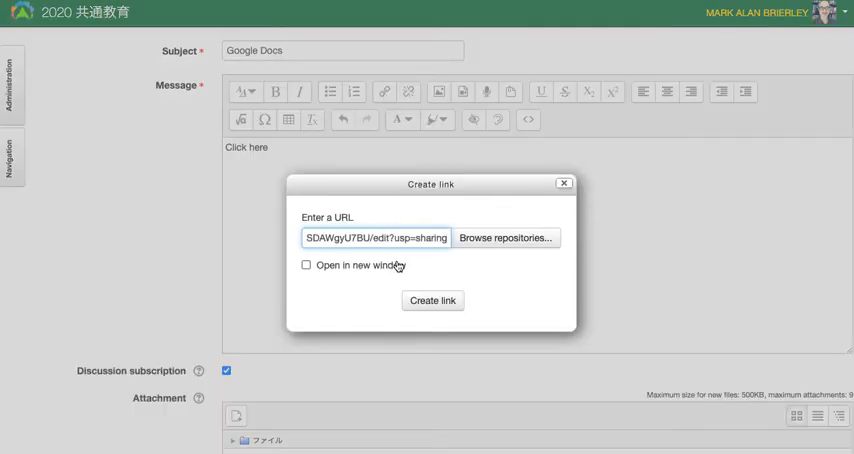
pyautogui.click(432, 300)
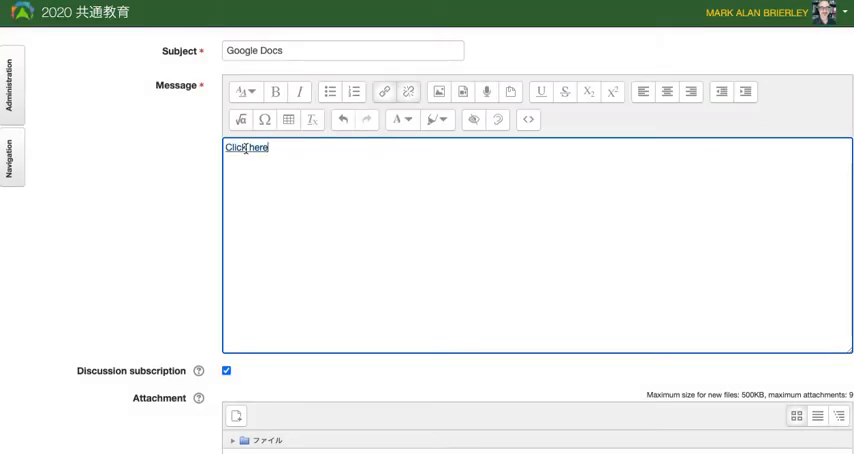
pyautogui.click(407, 92)
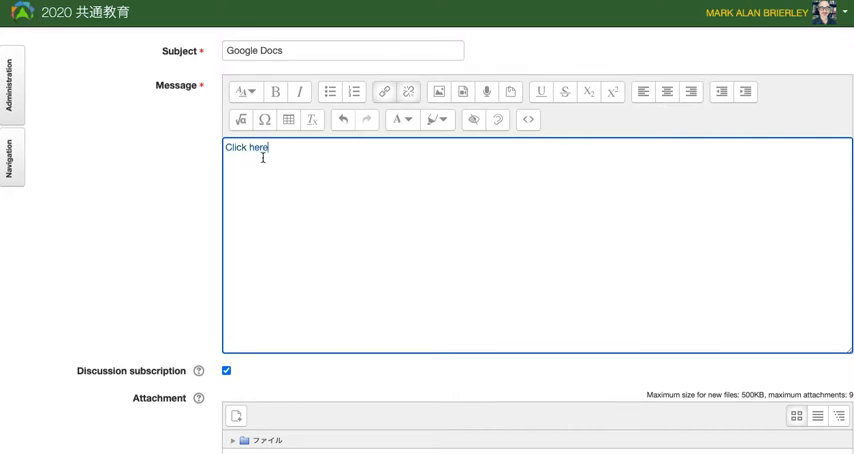
pyautogui.moveTo(248, 379)
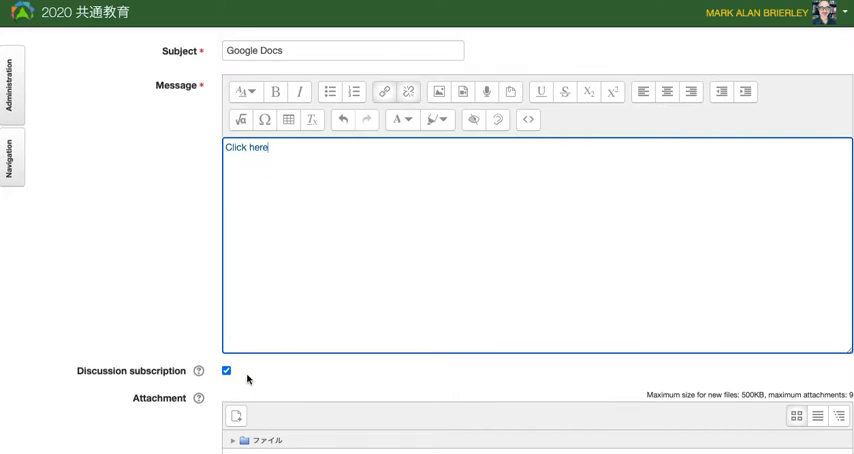
pyautogui.scroll(-3)
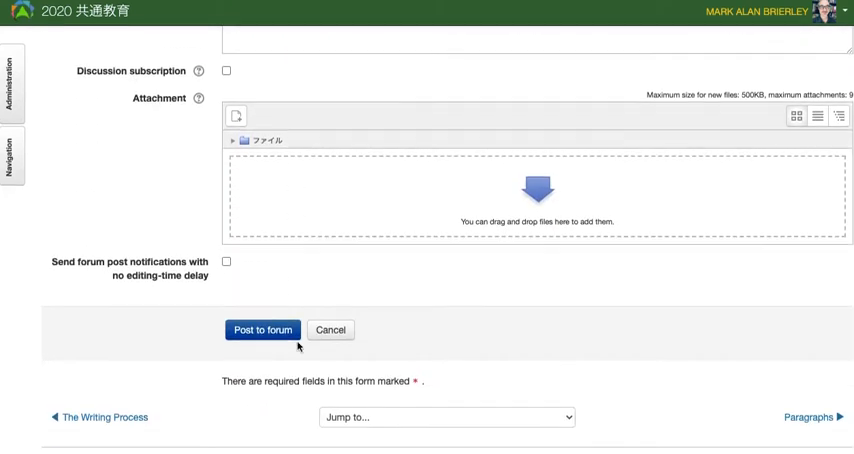
pyautogui.click(262, 330)
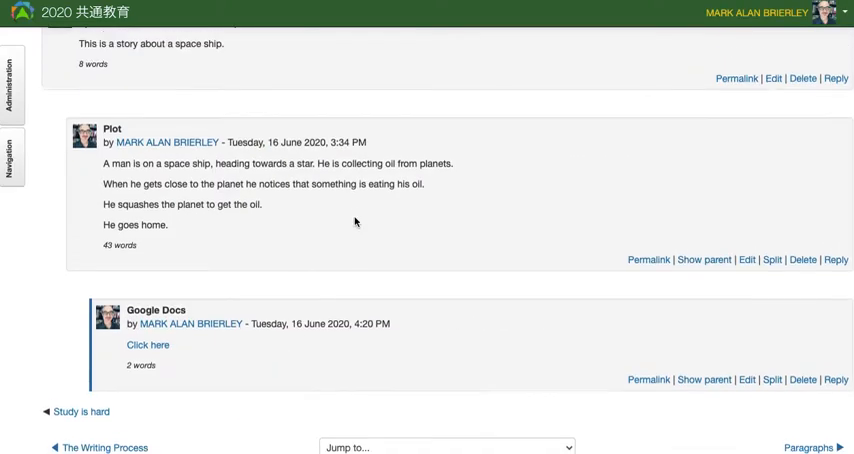
# Step: Follow the 'Click here' link in the new reply to the shared Oil document
pyautogui.scroll(-3)
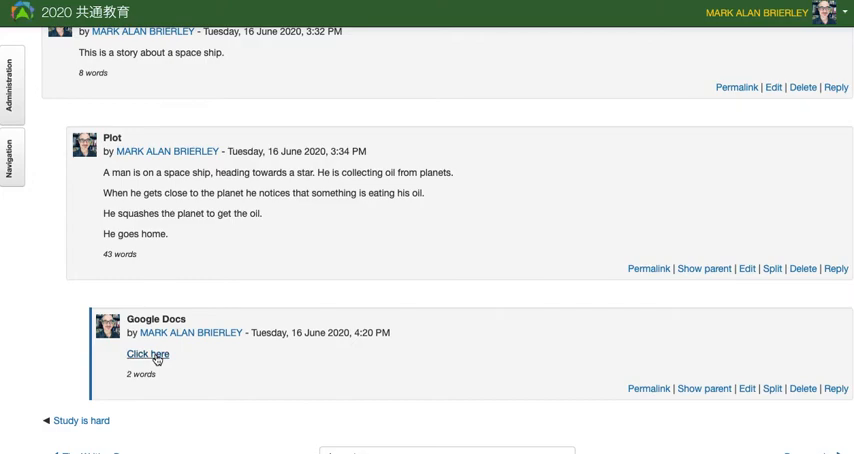
pyautogui.click(147, 354)
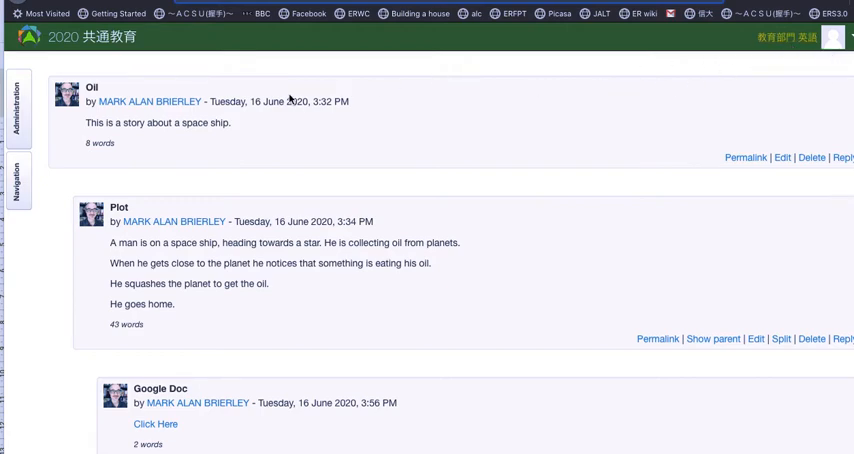
pyautogui.moveTo(234, 371)
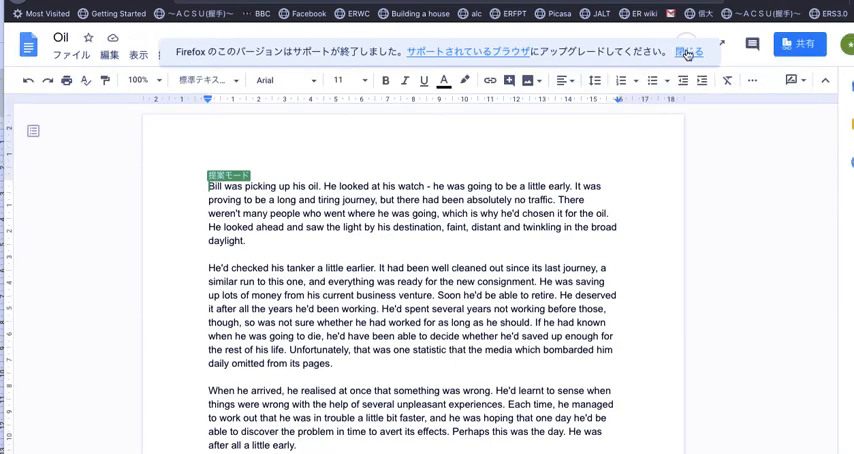
# Step: Dismiss the browser notice and suggest 'had been' in place of 'was proving to be'
pyautogui.click(685, 52)
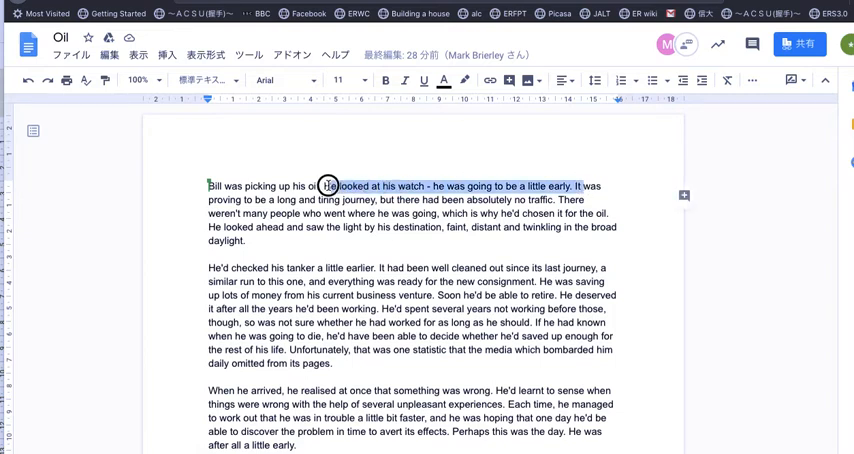
pyautogui.moveTo(329, 186); pyautogui.dragTo(263, 201)
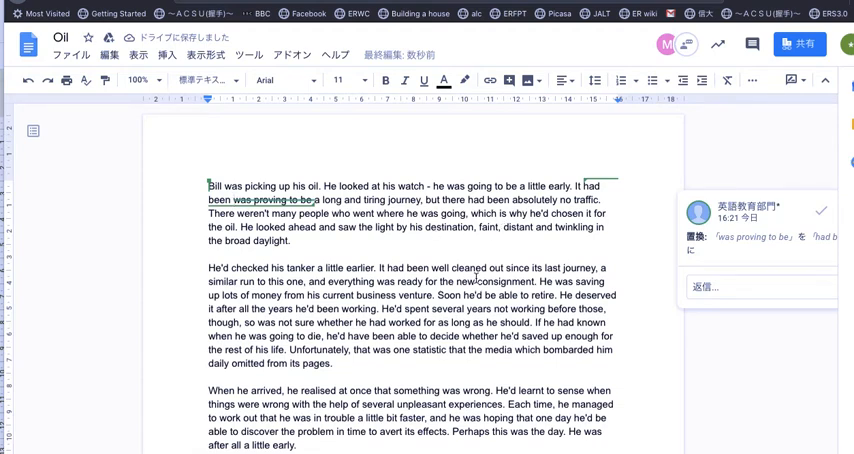
pyautogui.moveTo(558, 163)
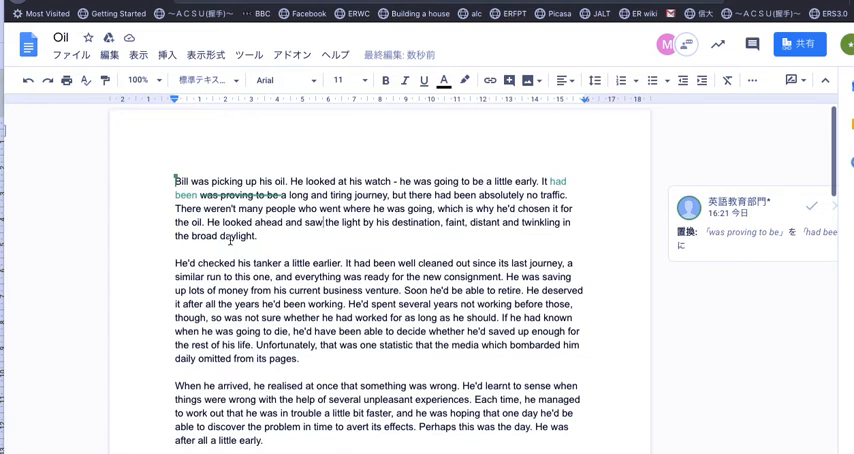
# Step: Add the comment 'What time was it?' on the word 'daylight'
pyautogui.click(168, 55)
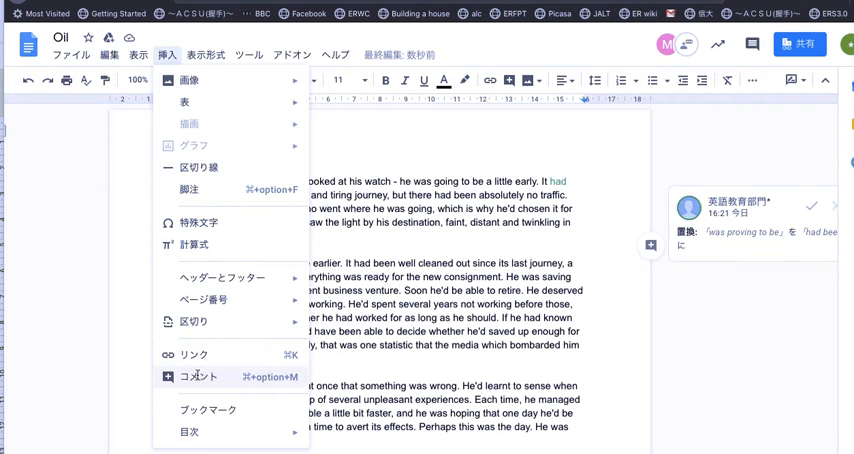
pyautogui.write('What time was it?')
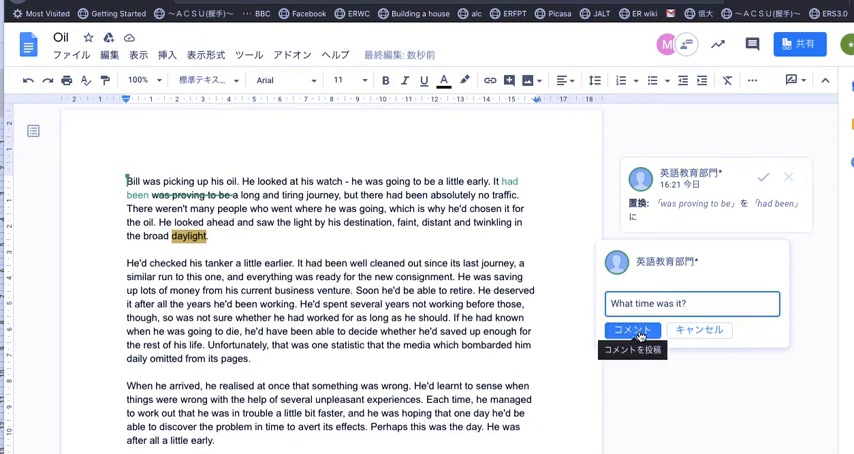
pyautogui.click(632, 330)
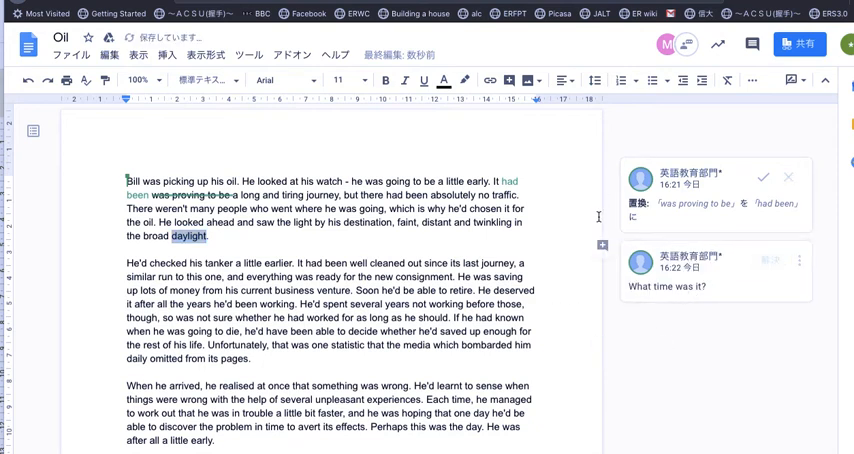